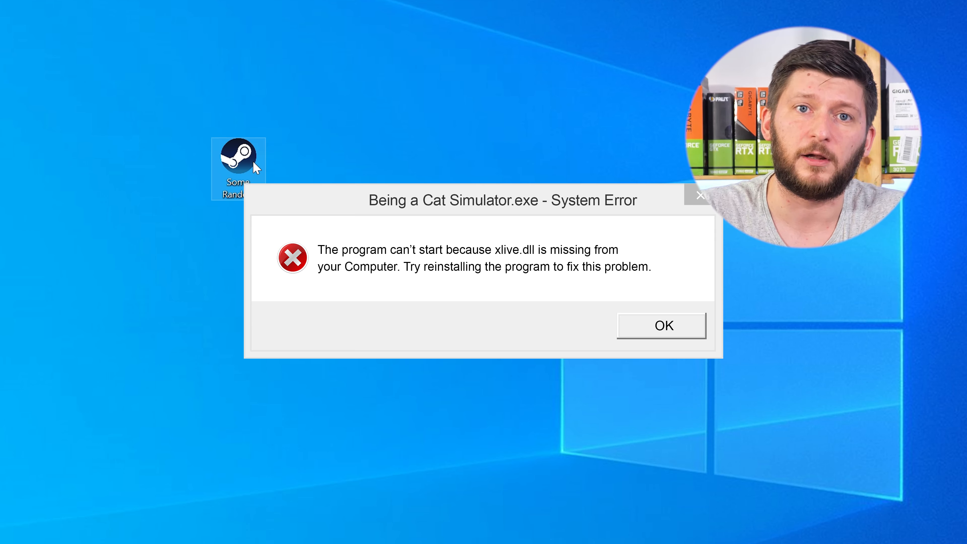
# Dismiss the Being a Cat Simulator missing xlive.dll system error with OK.
pyautogui.click(662, 325)
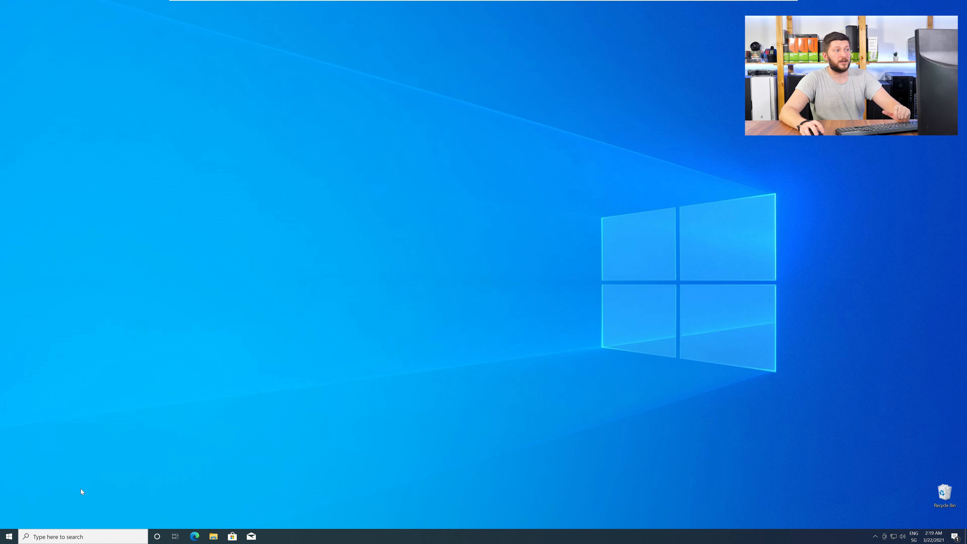
pyautogui.rightClick(9, 535)
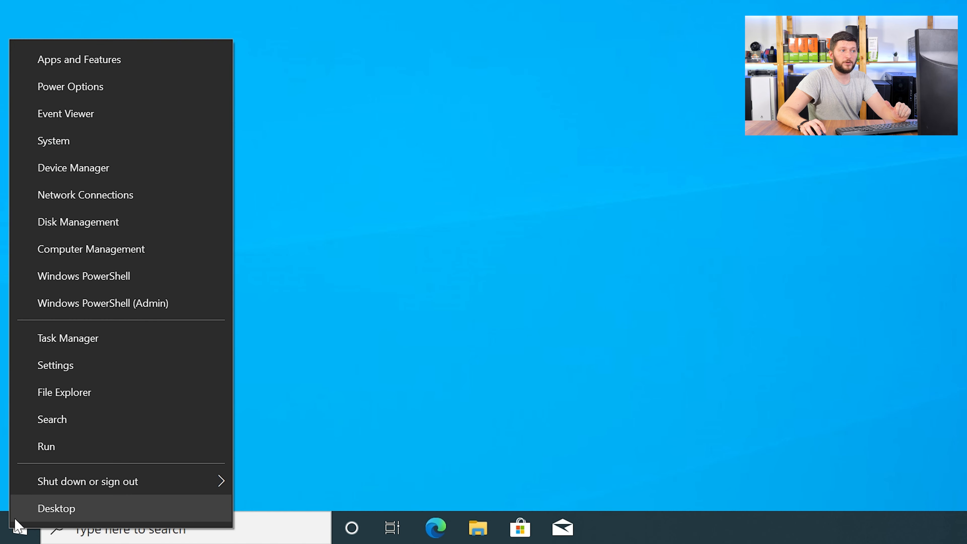
pyautogui.moveTo(118, 148)
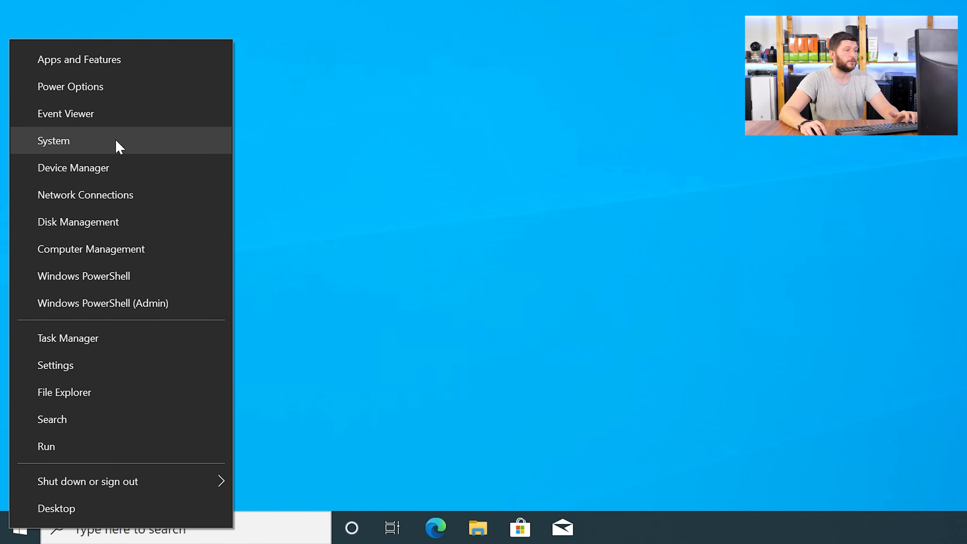
pyautogui.click(53, 141)
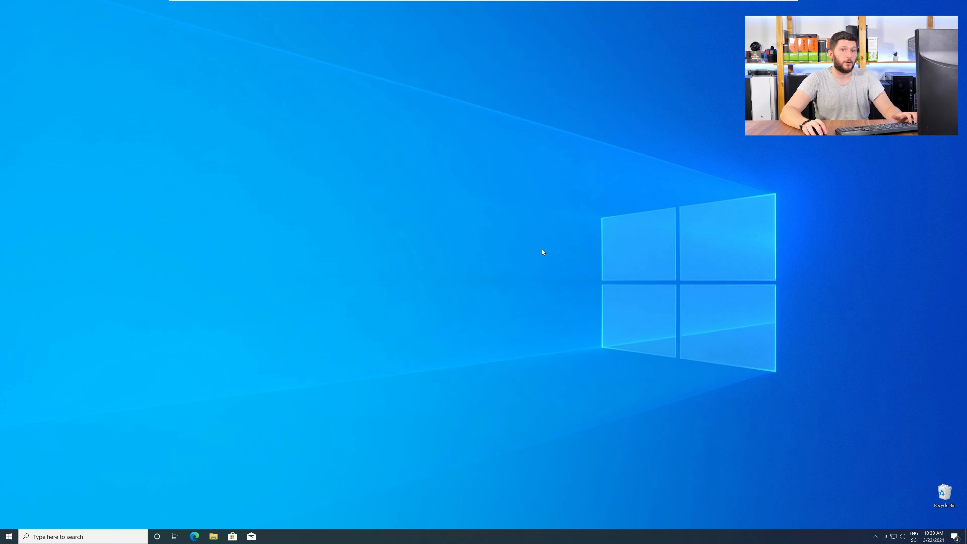
# Load sts-tutorial.com/download/xlive in Edge and download the 32-bit xlive.dll.
pyautogui.click(195, 543)
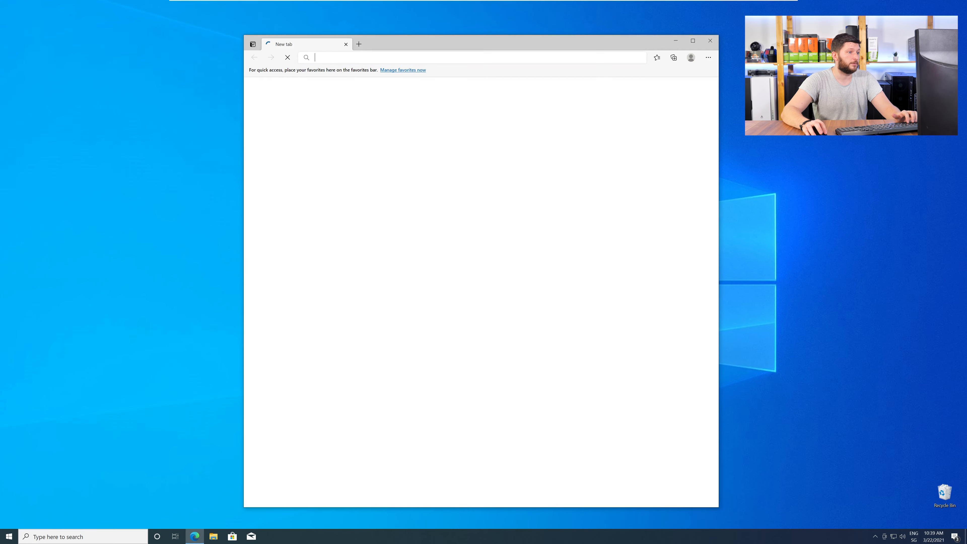
pyautogui.write('https://www.sts-tutorial.com/download/xlive')
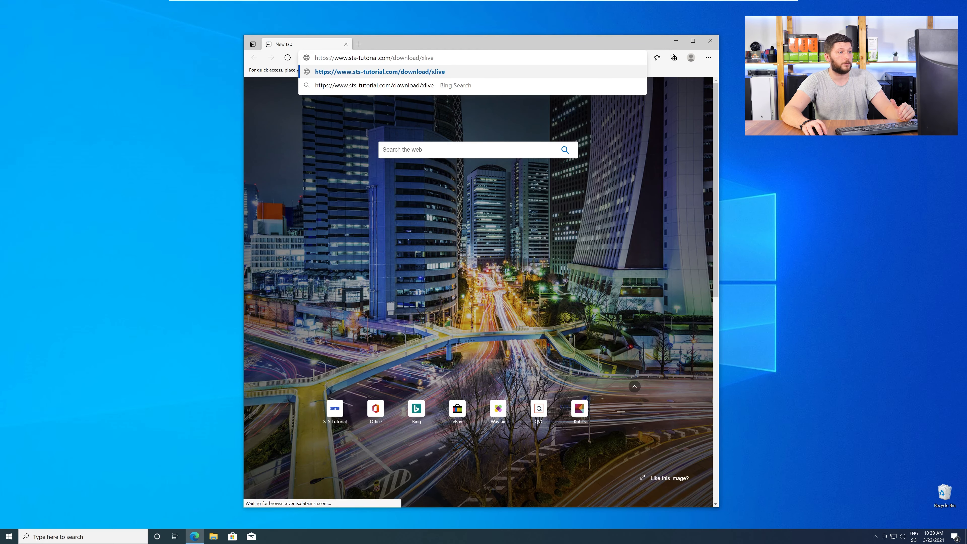
pyautogui.press('Enter')
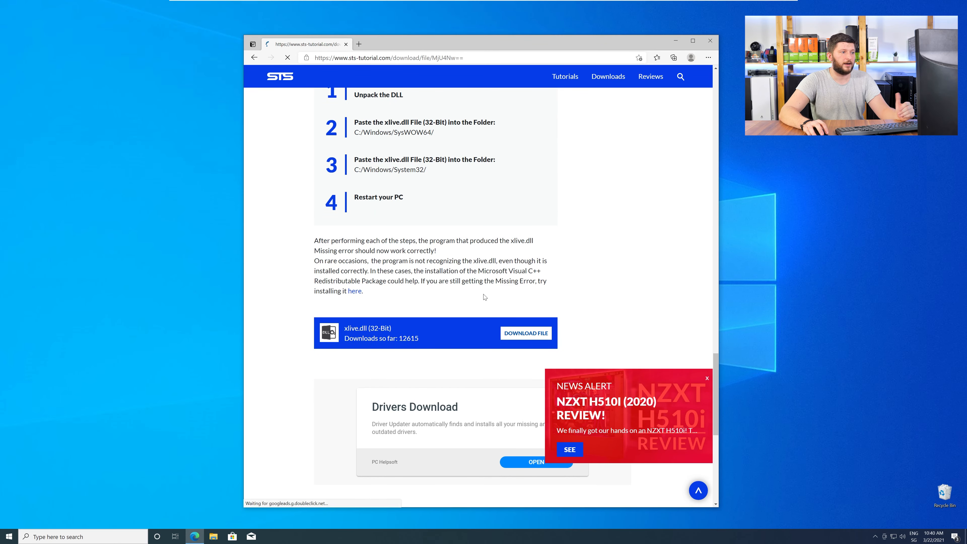
pyautogui.click(526, 334)
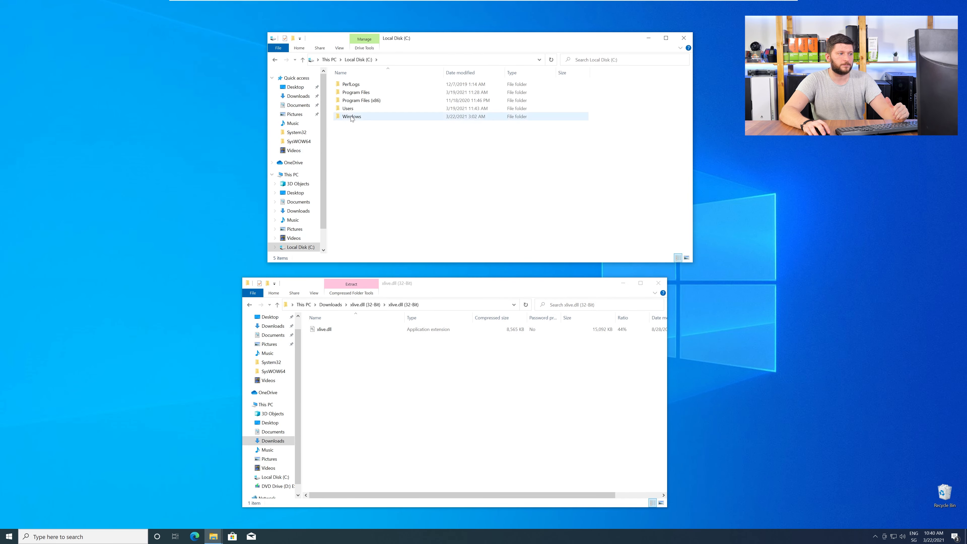
# Copy xlive.dll into C:\Windows\System32 and SysWOW64, granting administrator permission.
pyautogui.doubleClick(351, 116)
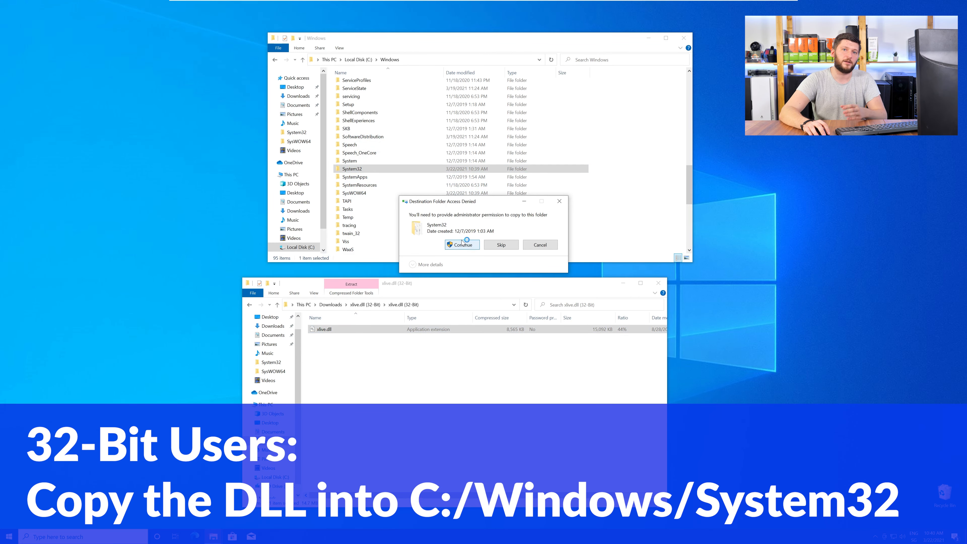
pyautogui.click(463, 245)
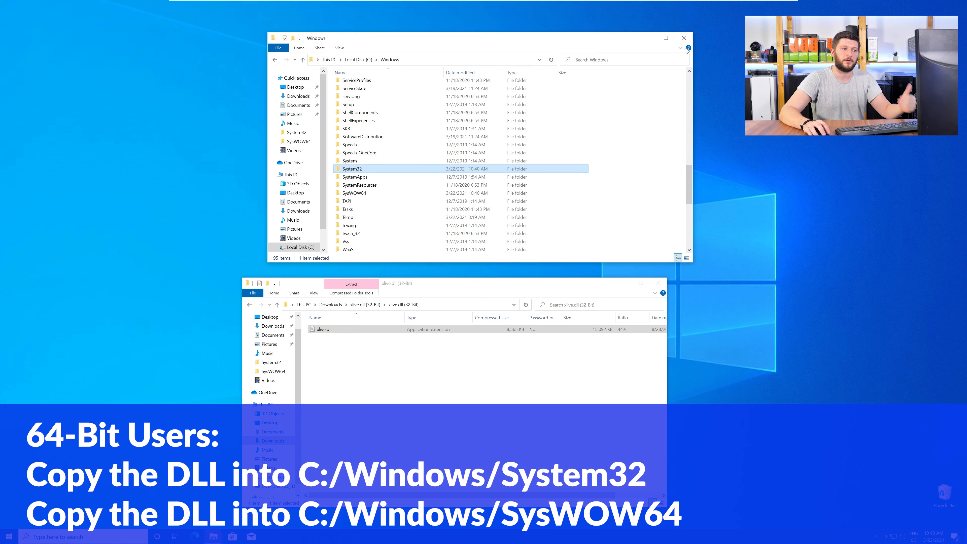
pyautogui.click(684, 38)
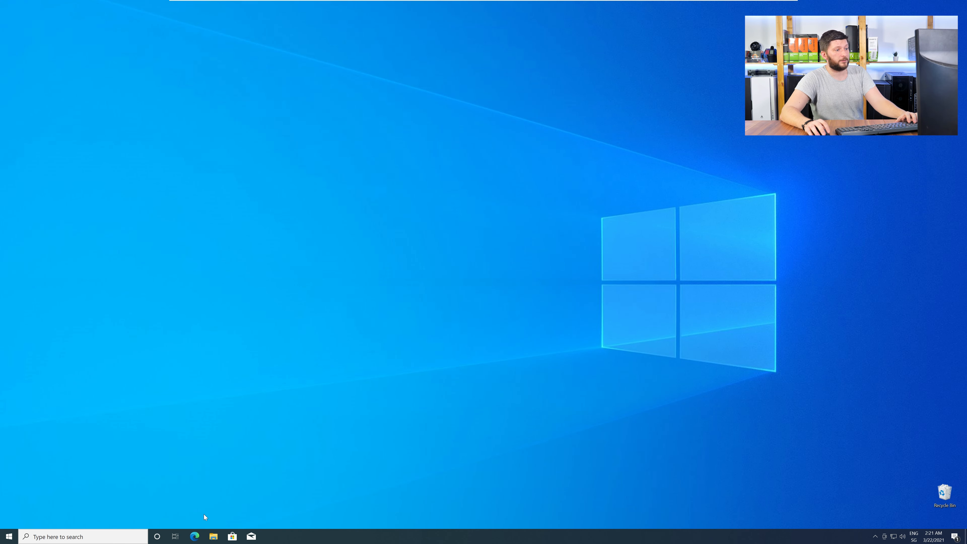
# Download vc_redist.x64.exe (64-Bit) from the credistributable2019 page in Edge.
pyautogui.click(194, 536)
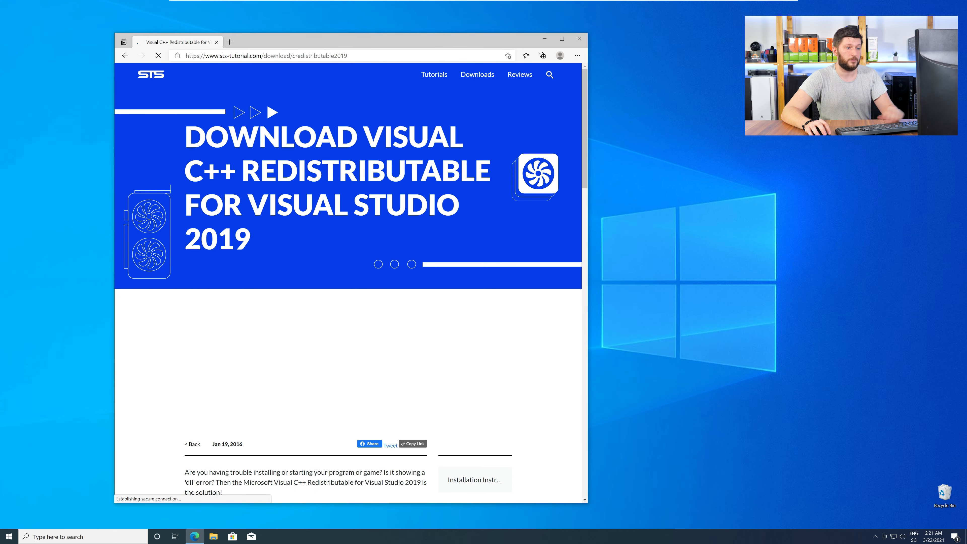
pyautogui.scroll(-3)
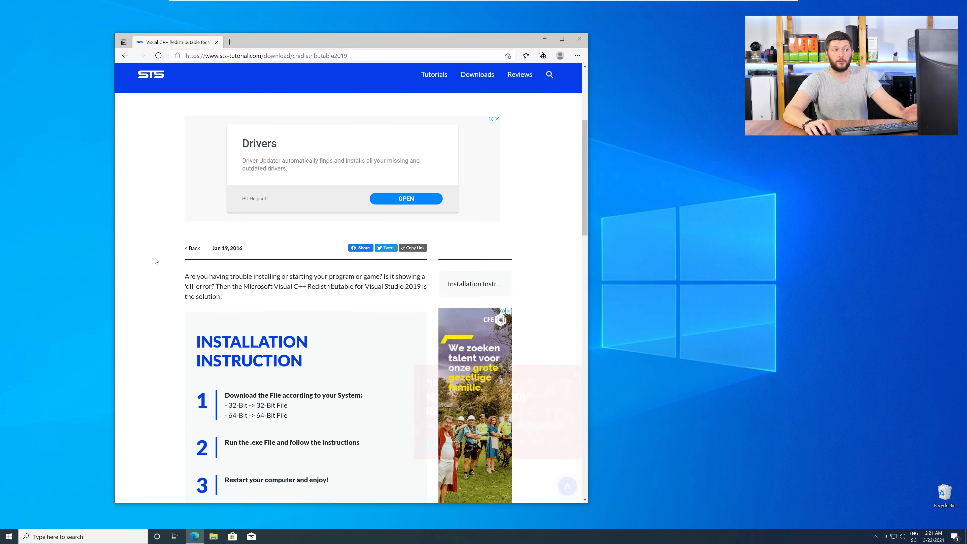
pyautogui.scroll(-3)
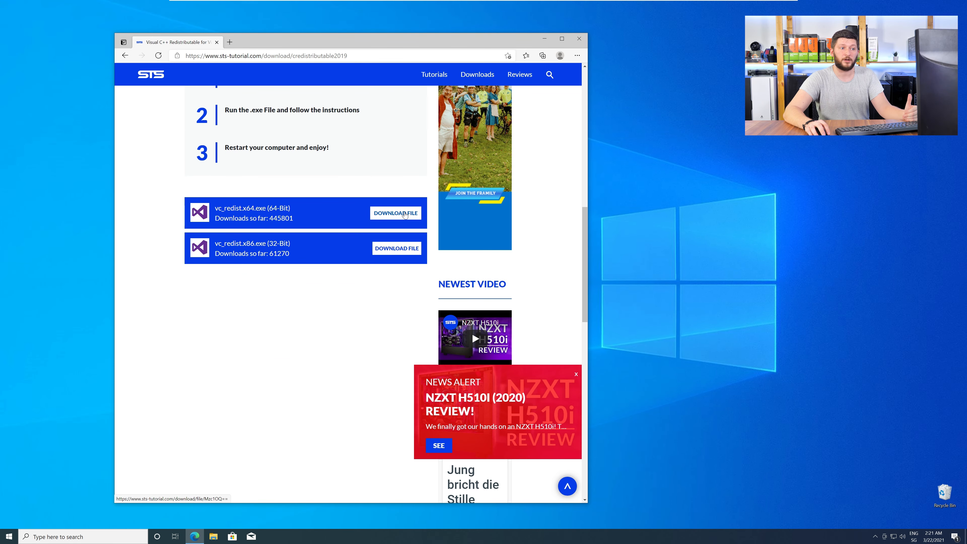
pyautogui.click(403, 213)
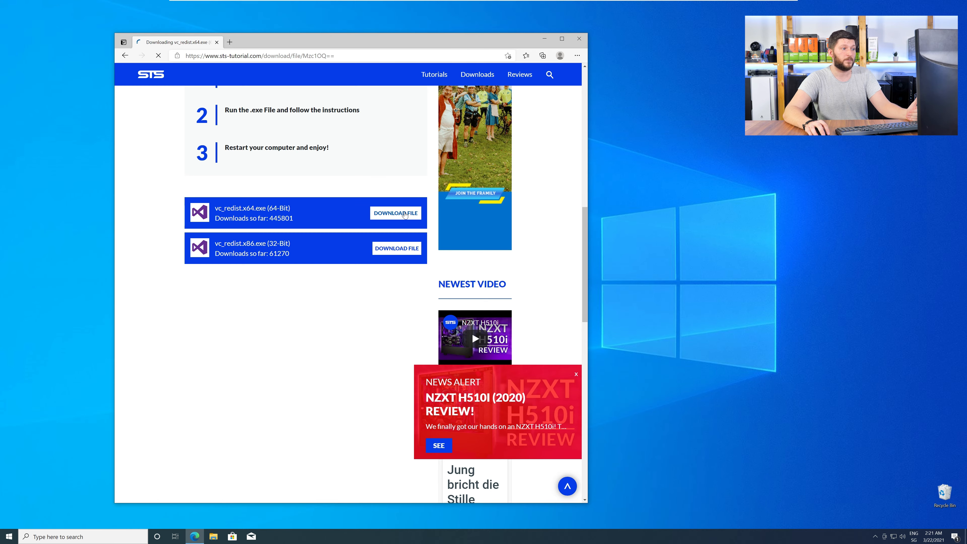
pyautogui.click(396, 213)
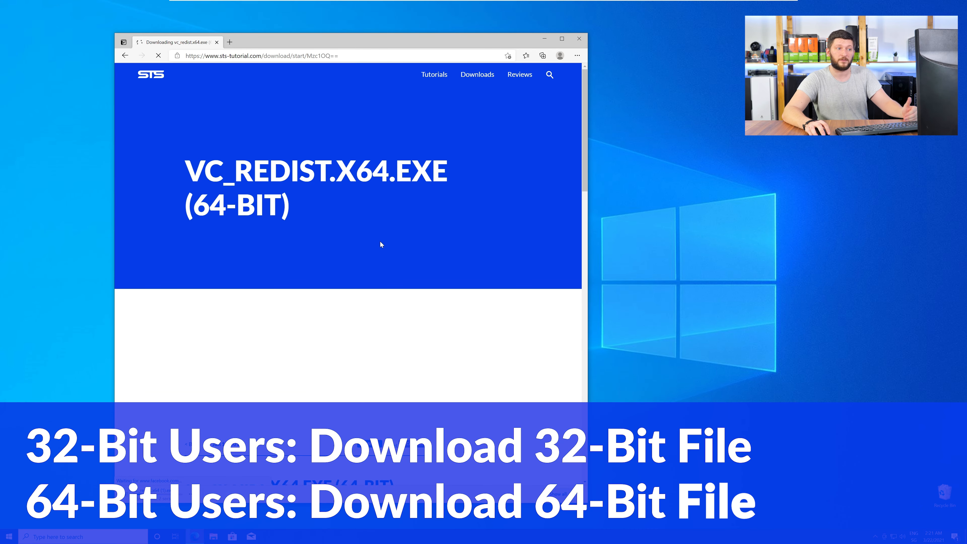
pyautogui.scroll(-3)
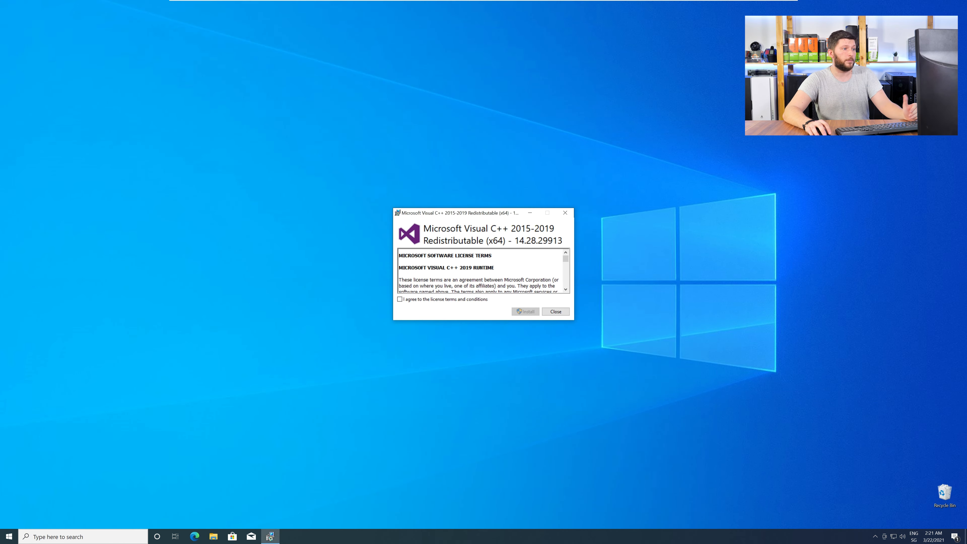
# Agree to the license terms, install the Visual C++ 2015-2019 x64 Redistributable and close setup.
pyautogui.click(399, 300)
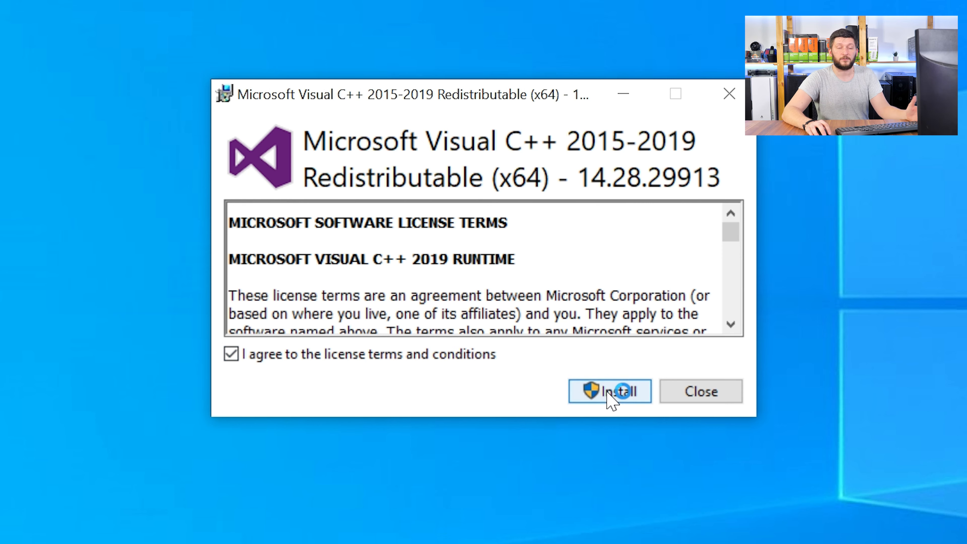
pyautogui.click(613, 393)
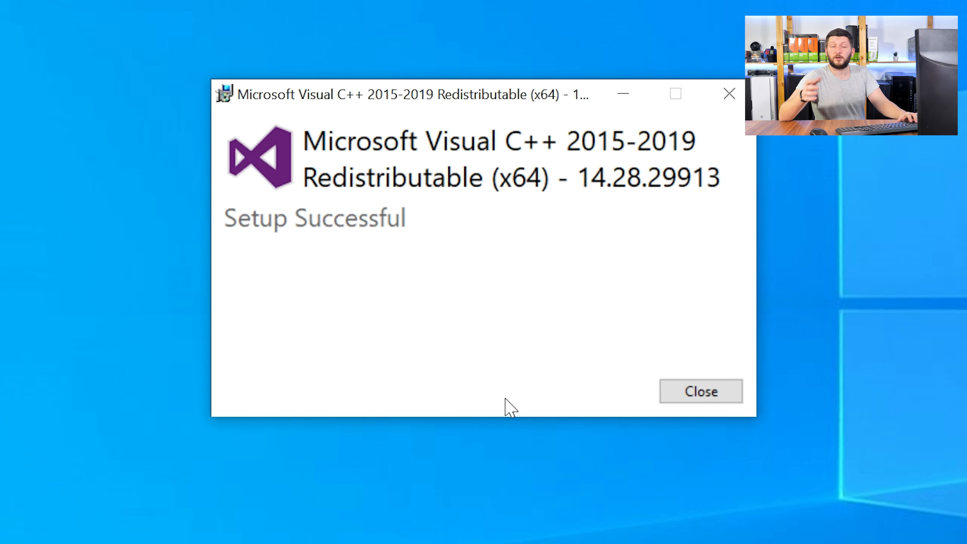
pyautogui.click(702, 392)
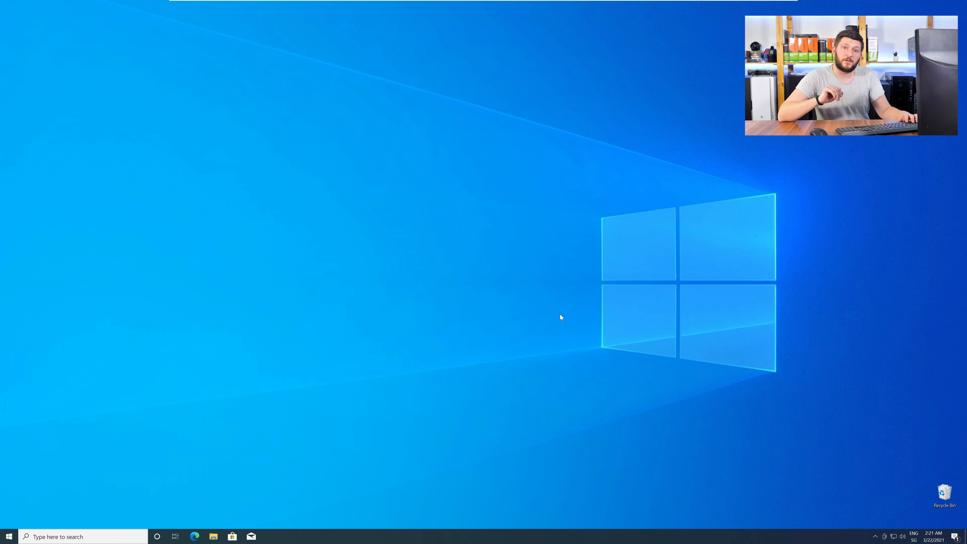